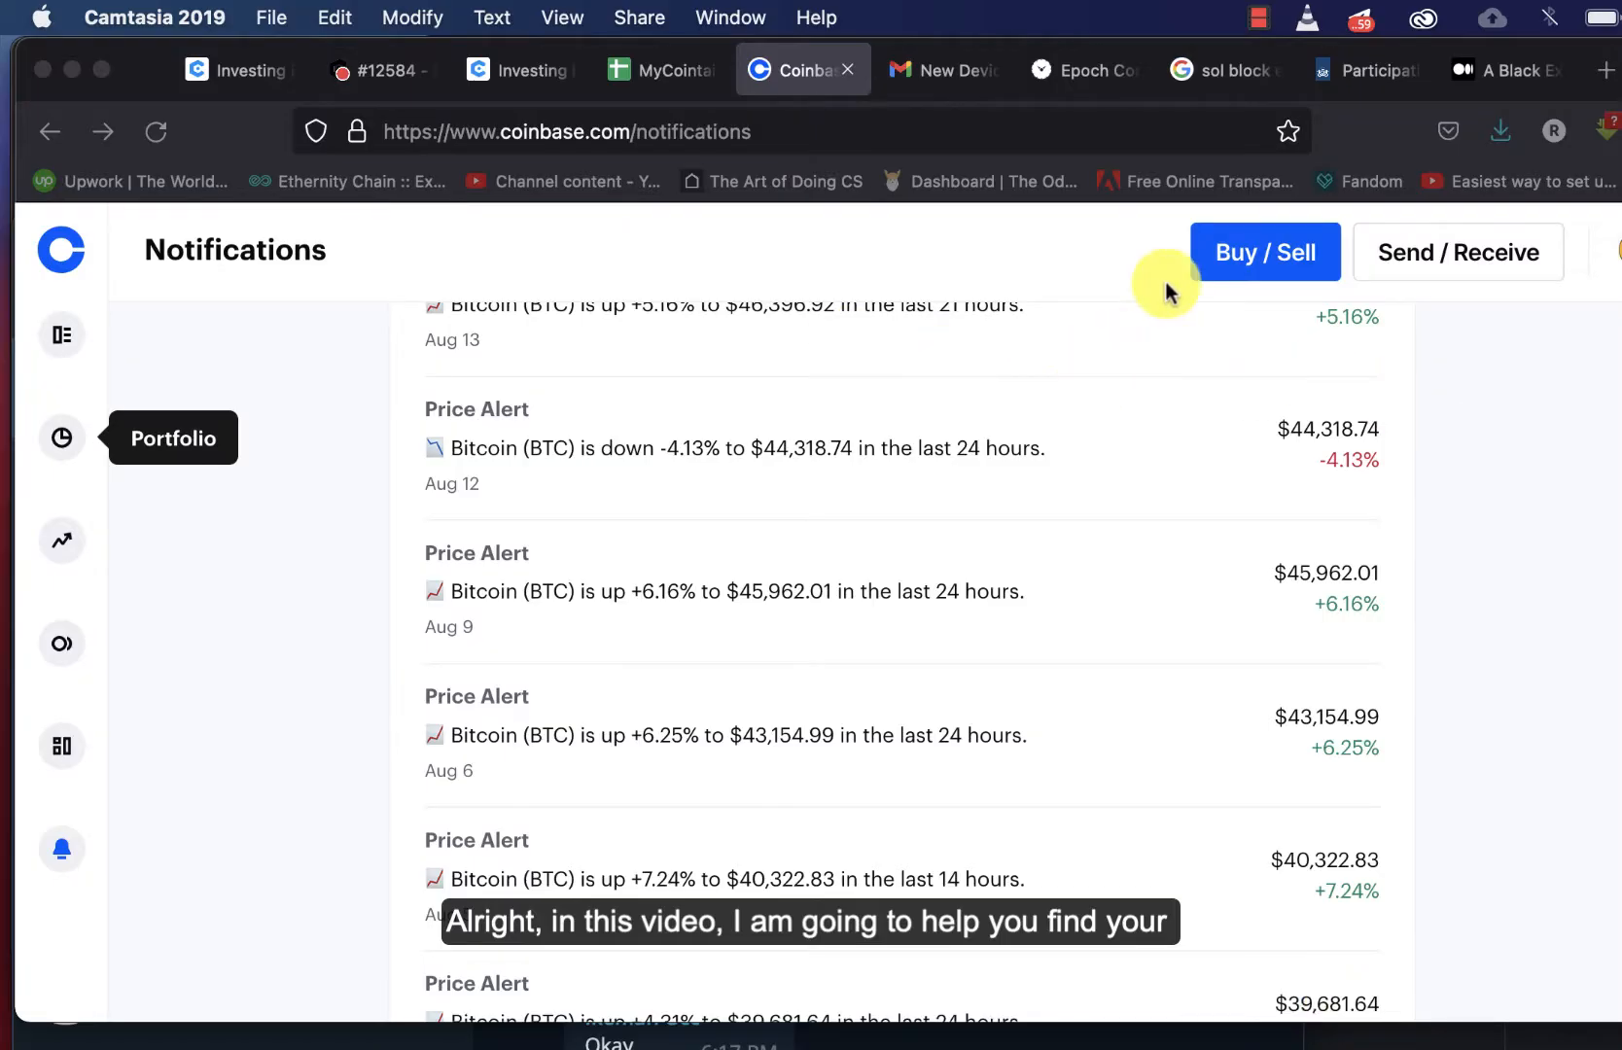
pyautogui.moveTo(397, 558)
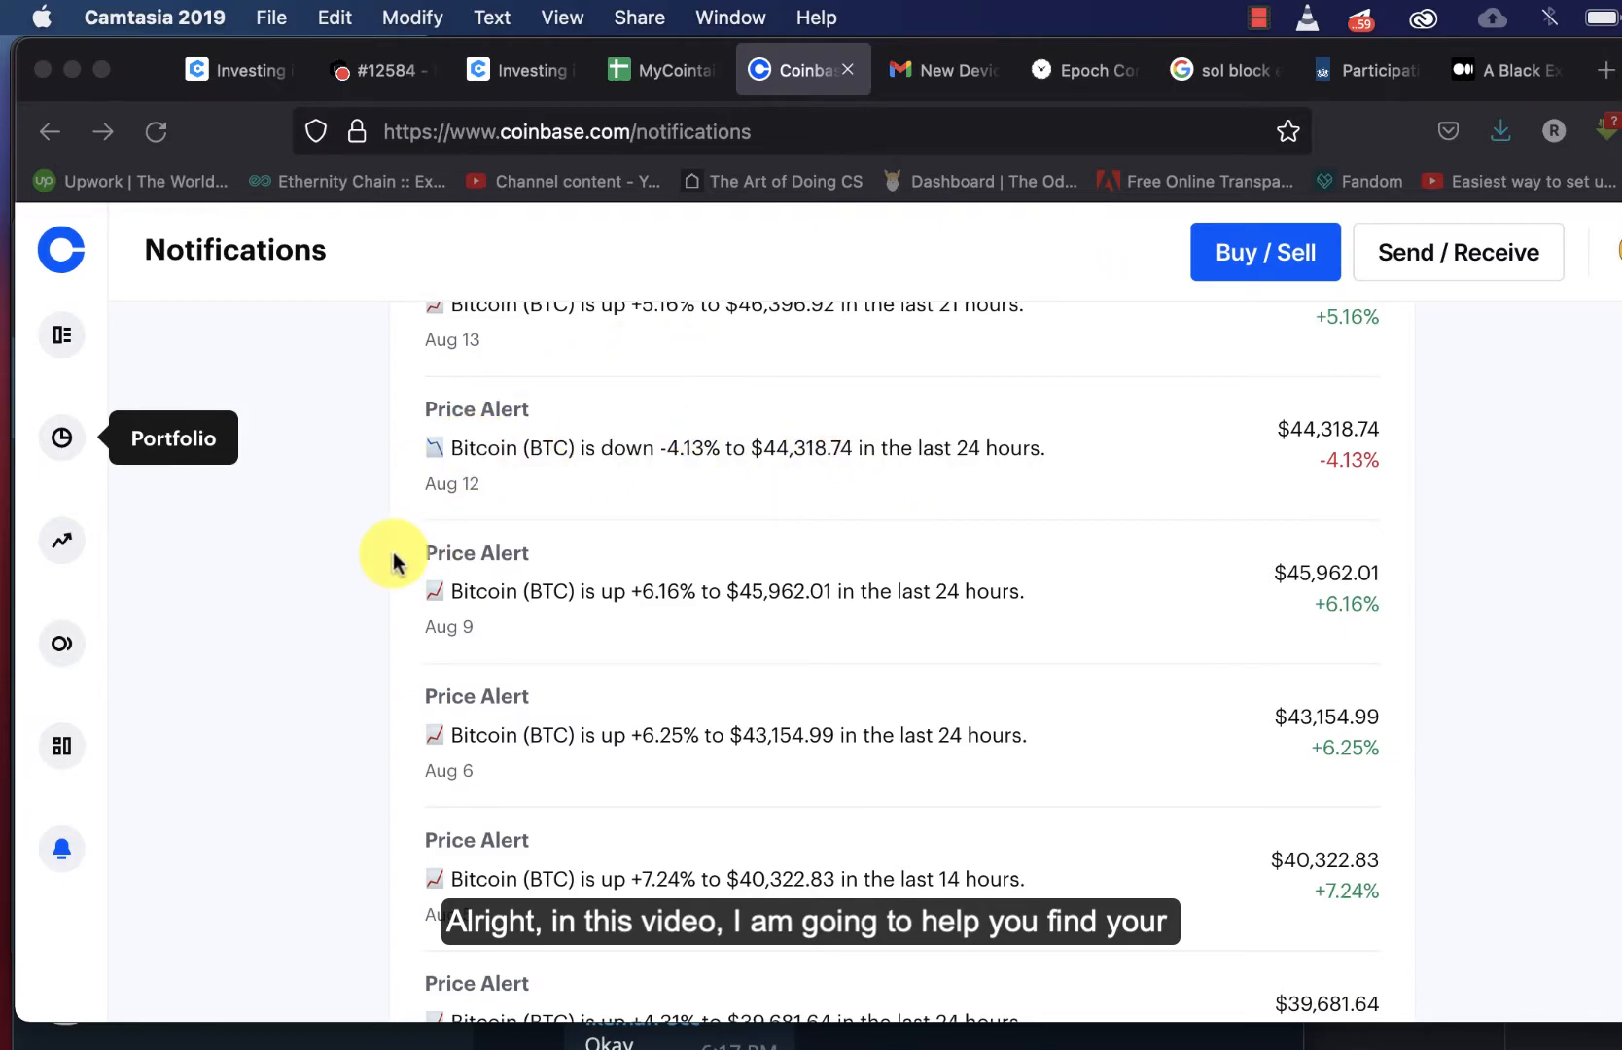
# Show the Jun 02, 2021 Sent Bitcoin (-0.0160 BTC) transaction details from the Portfolio's recent transactions.
pyautogui.scroll(-3)
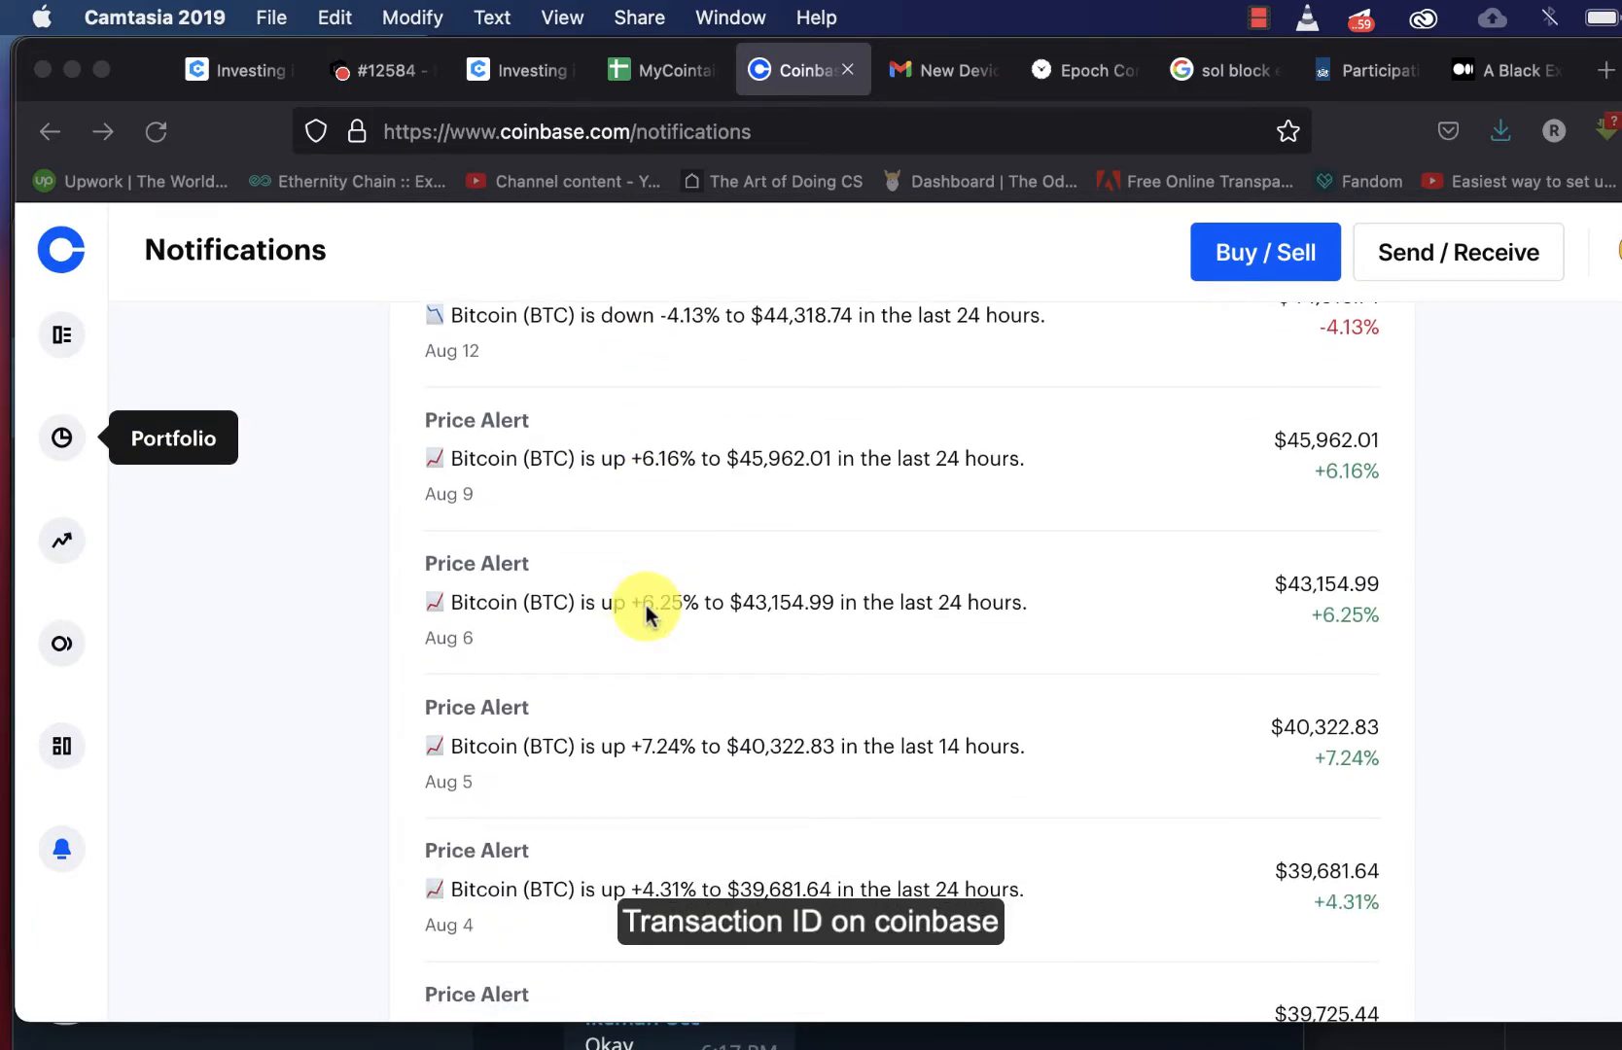
pyautogui.scroll(-3)
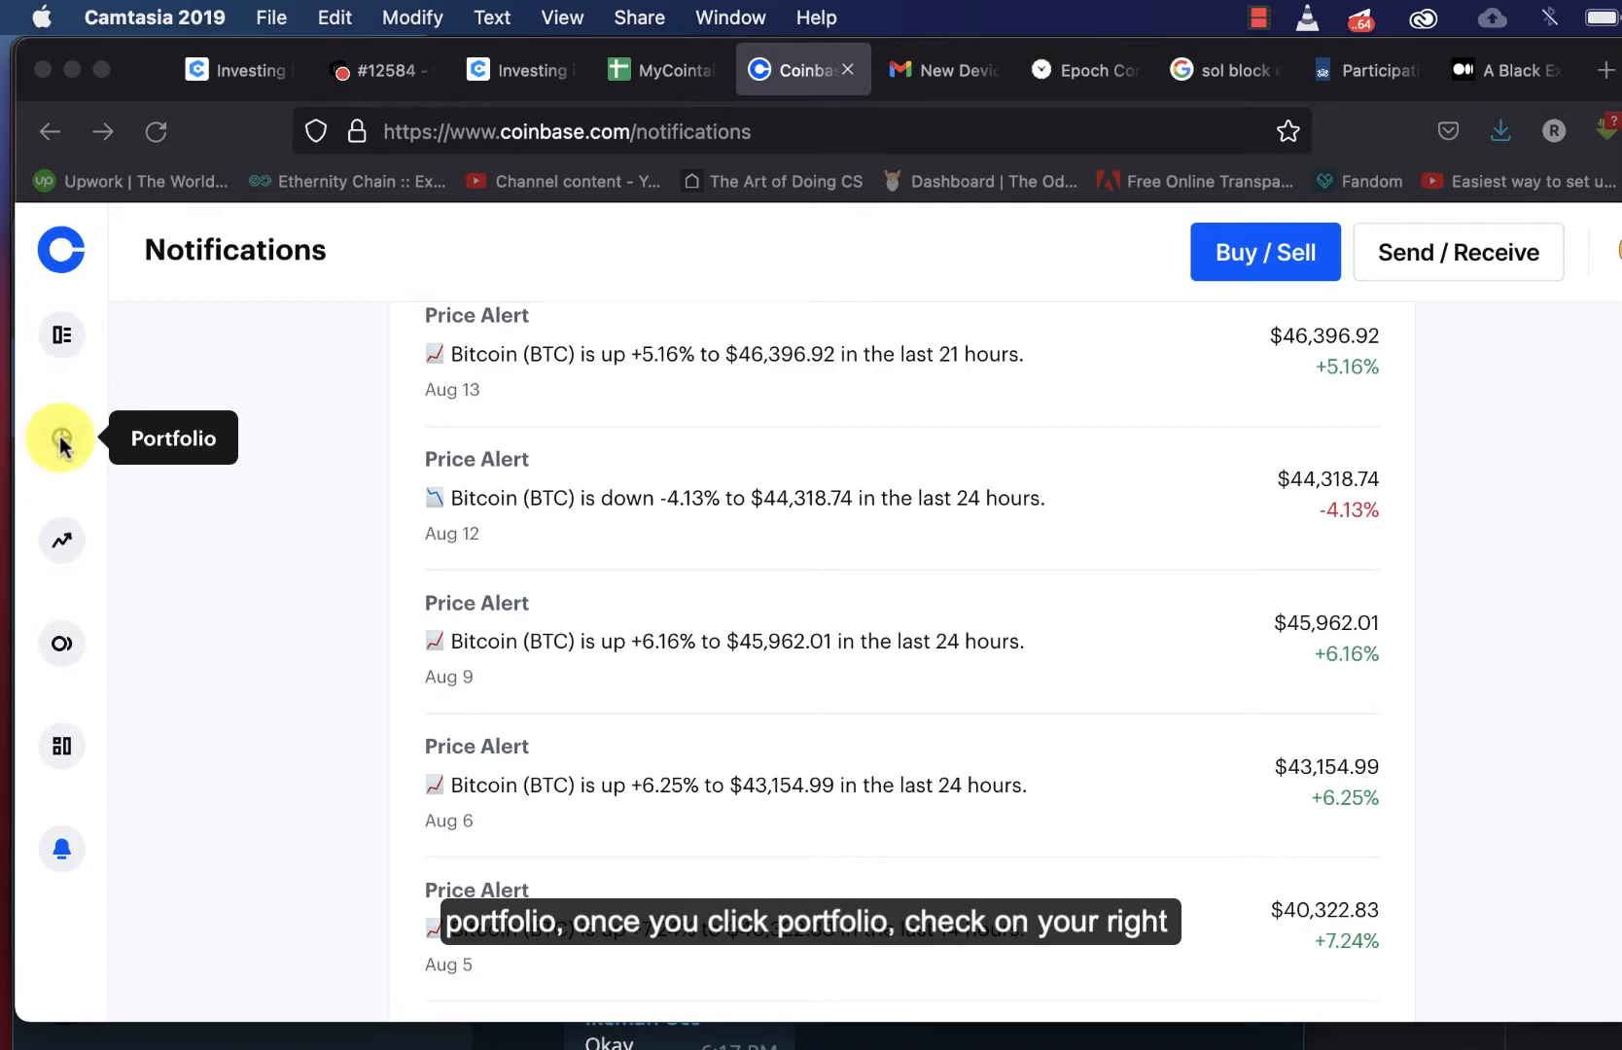
pyautogui.click(61, 438)
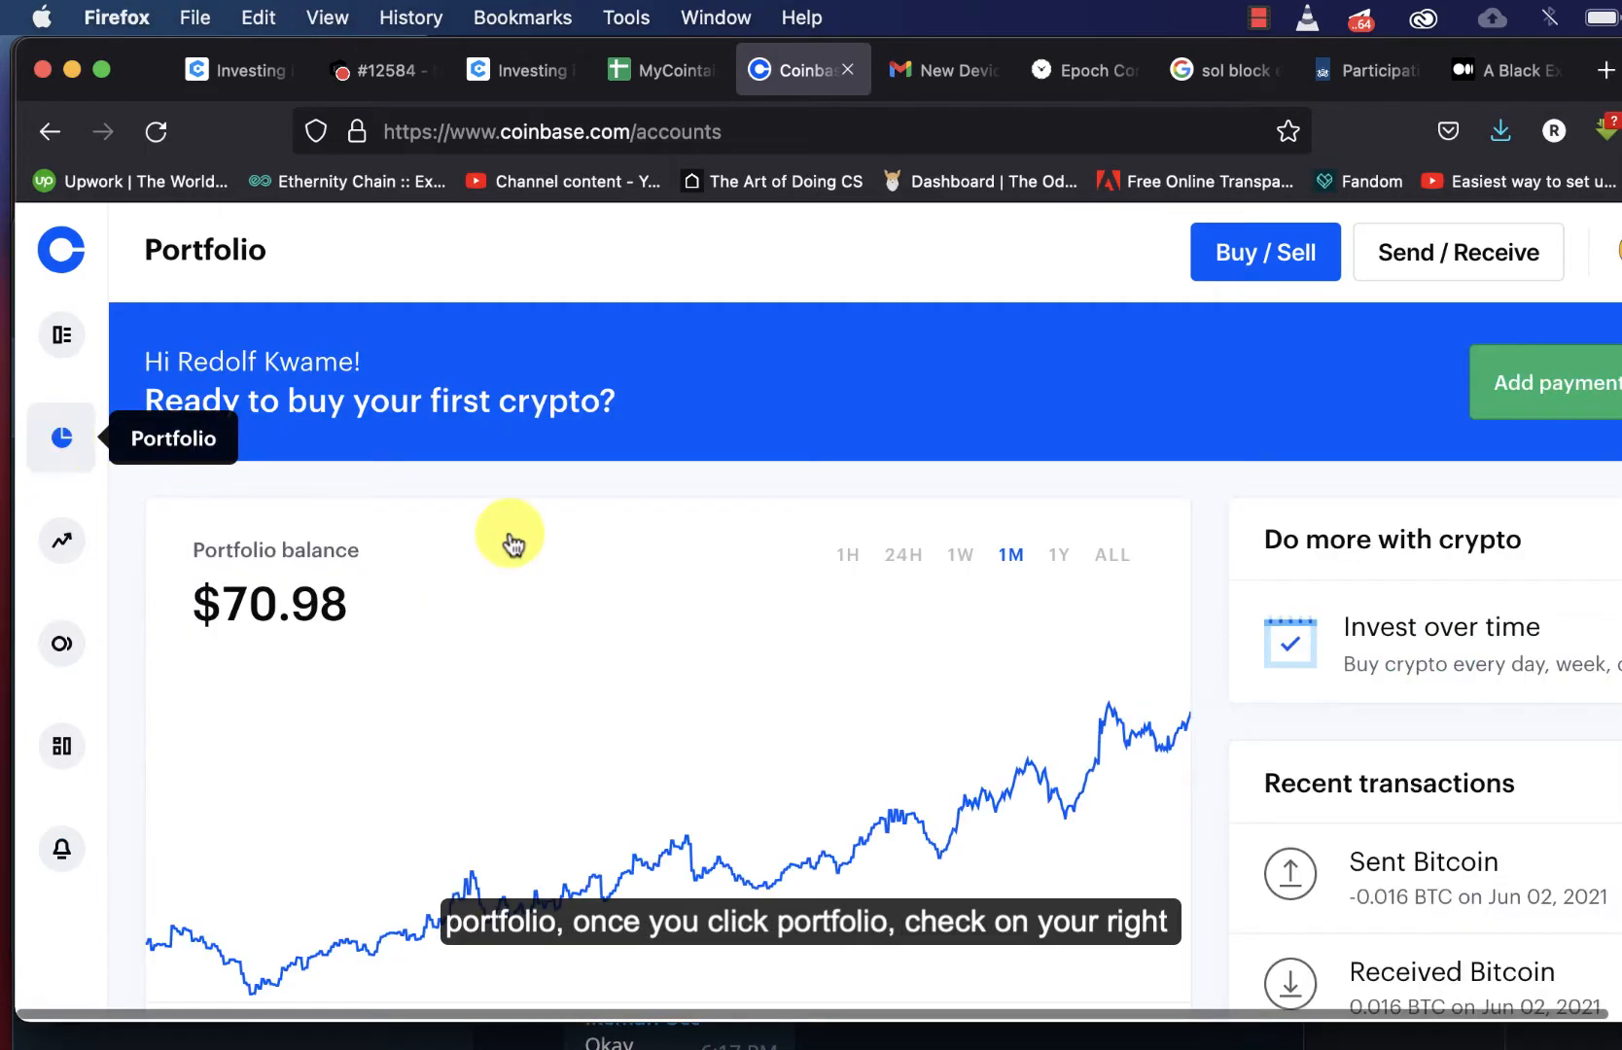
pyautogui.scroll(-3)
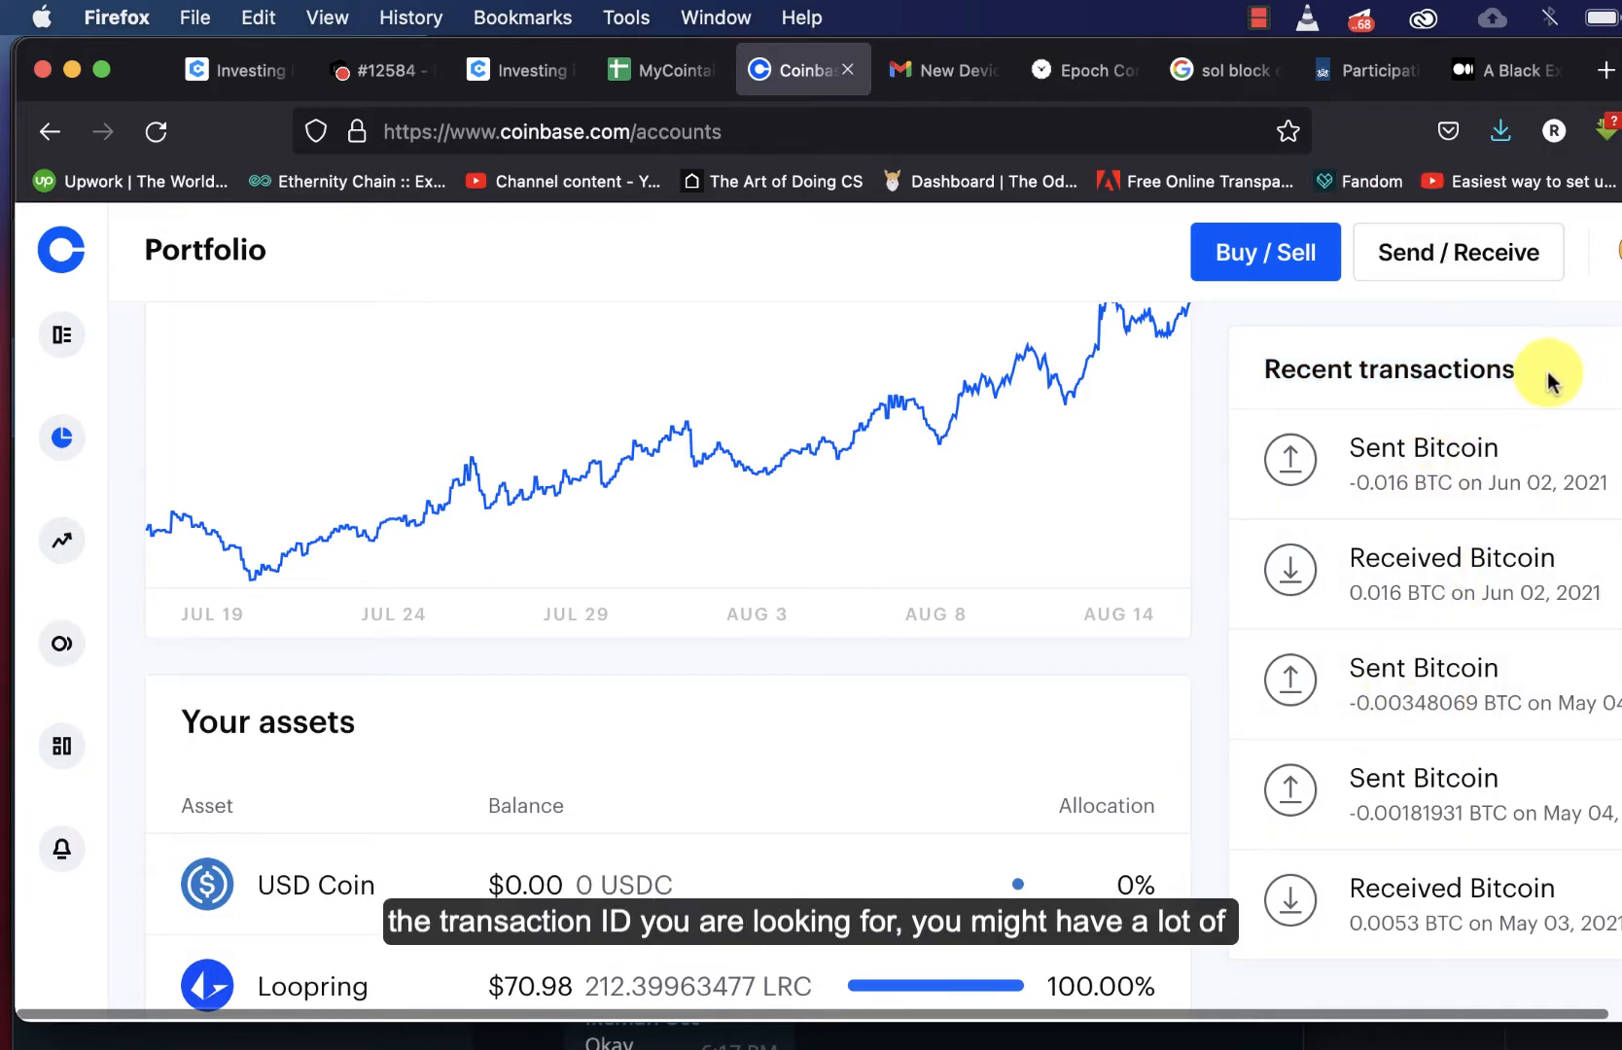
pyautogui.moveTo(1411, 542)
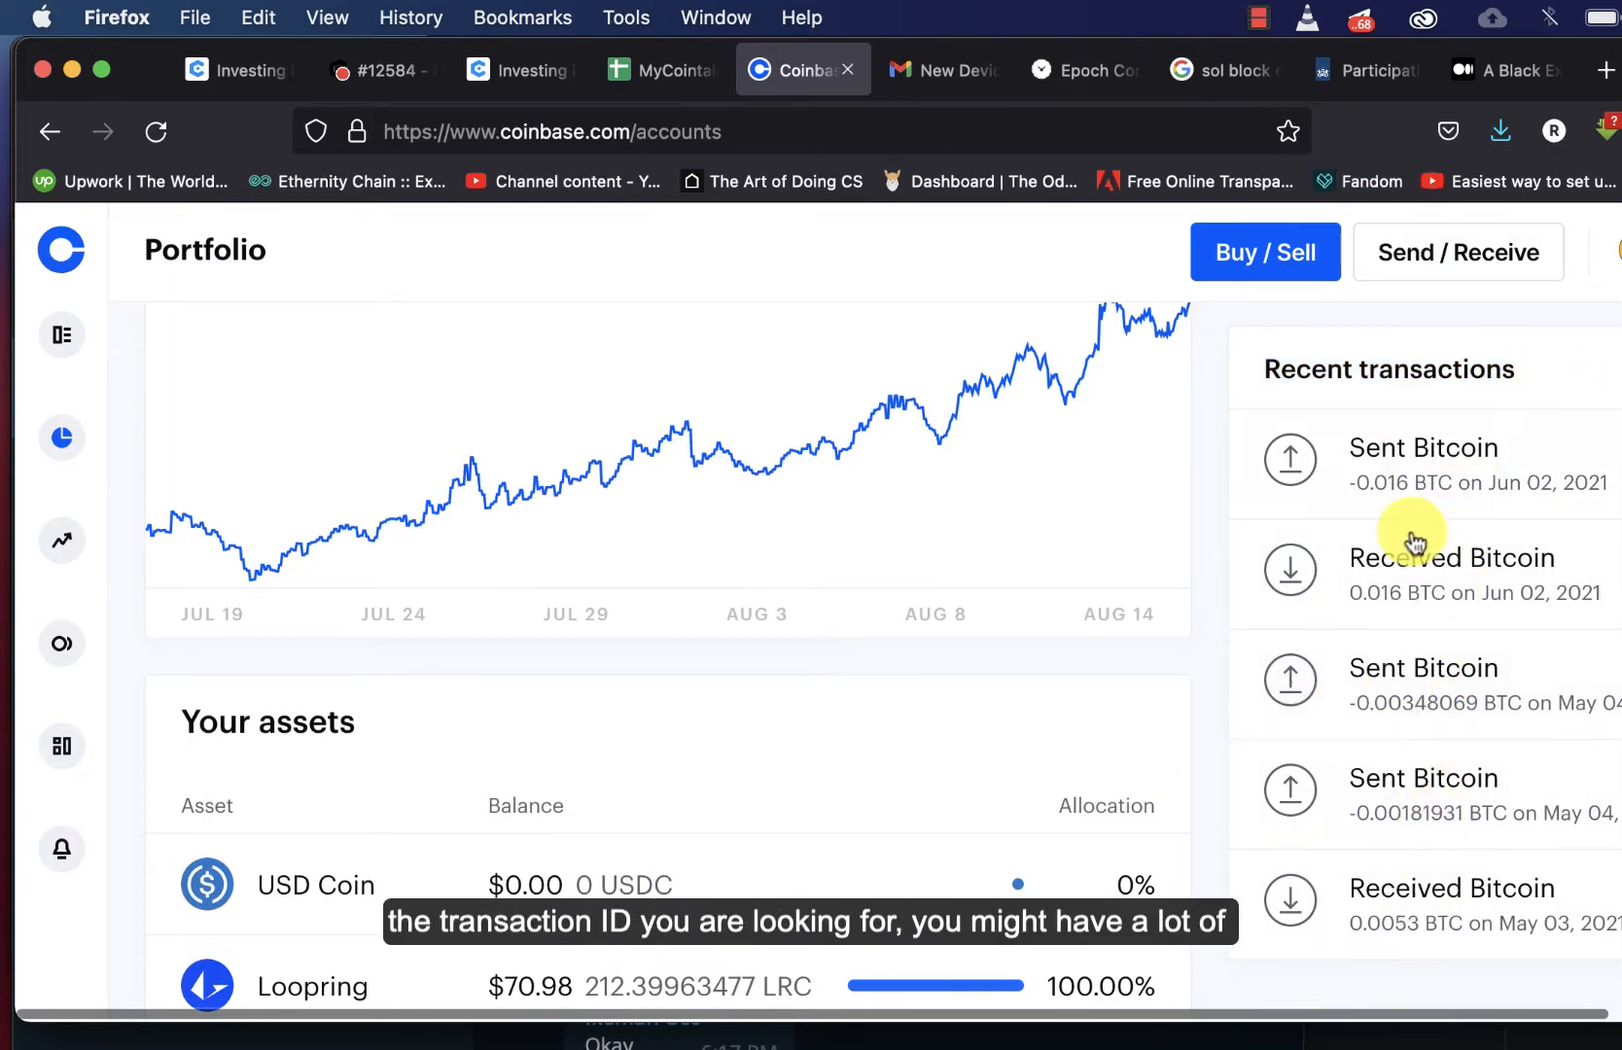
pyautogui.moveTo(1493, 861)
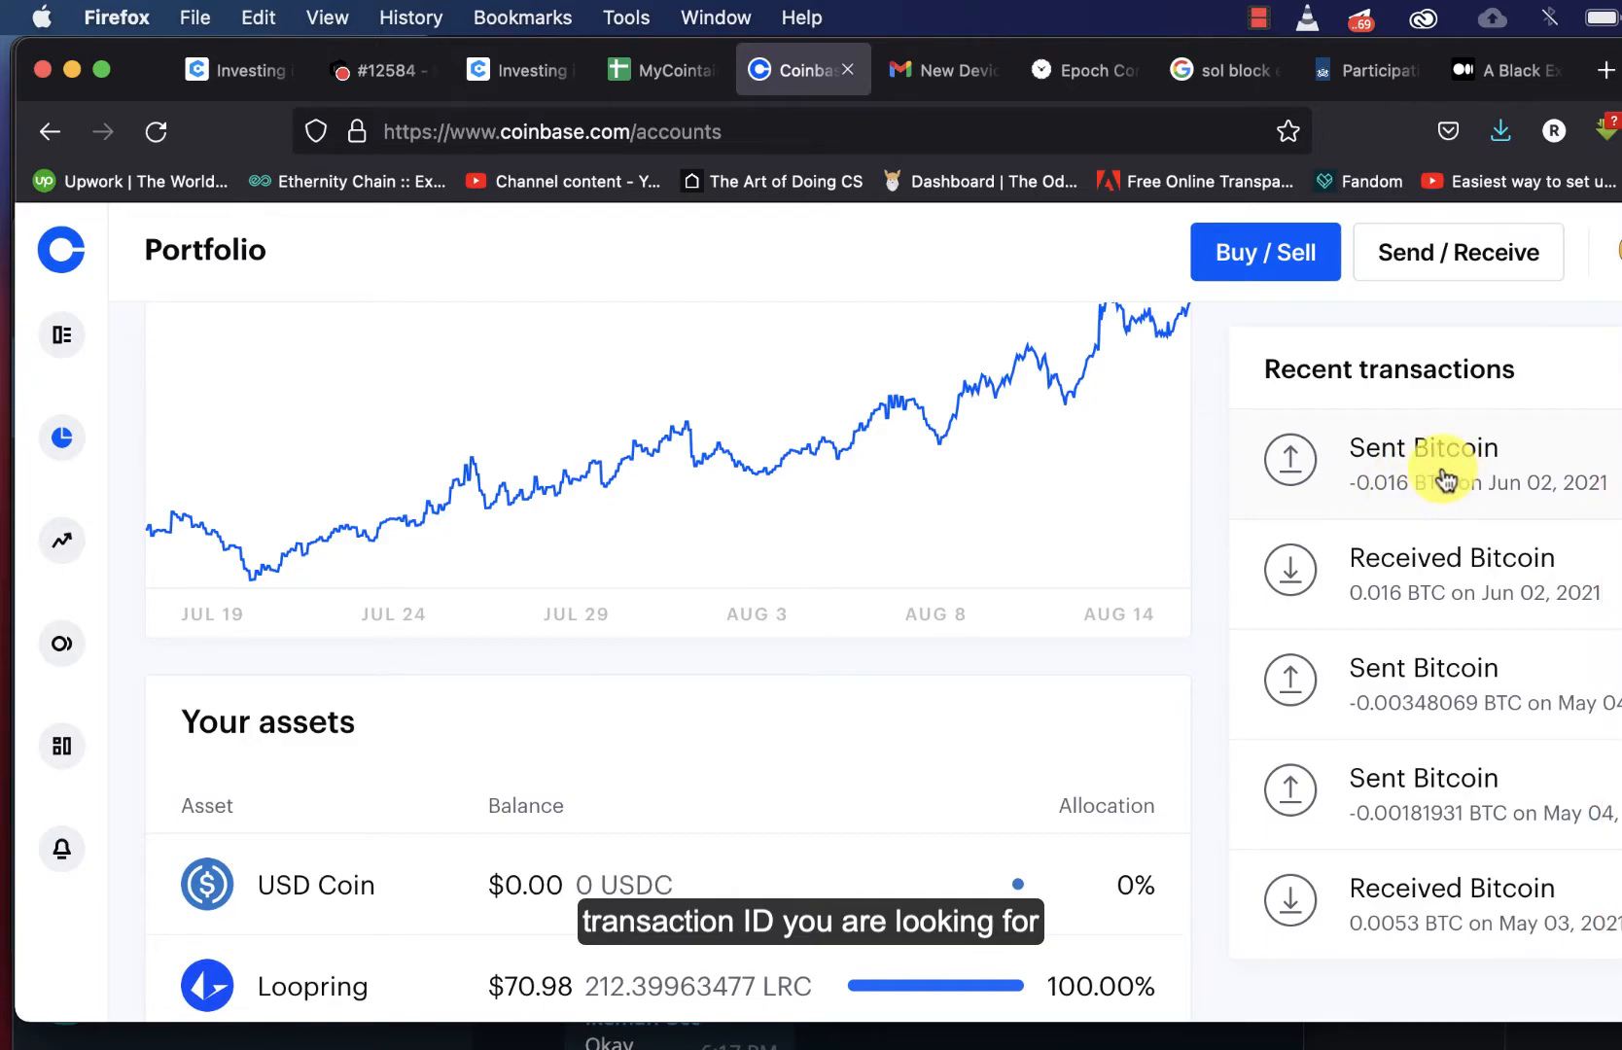
pyautogui.click(1423, 463)
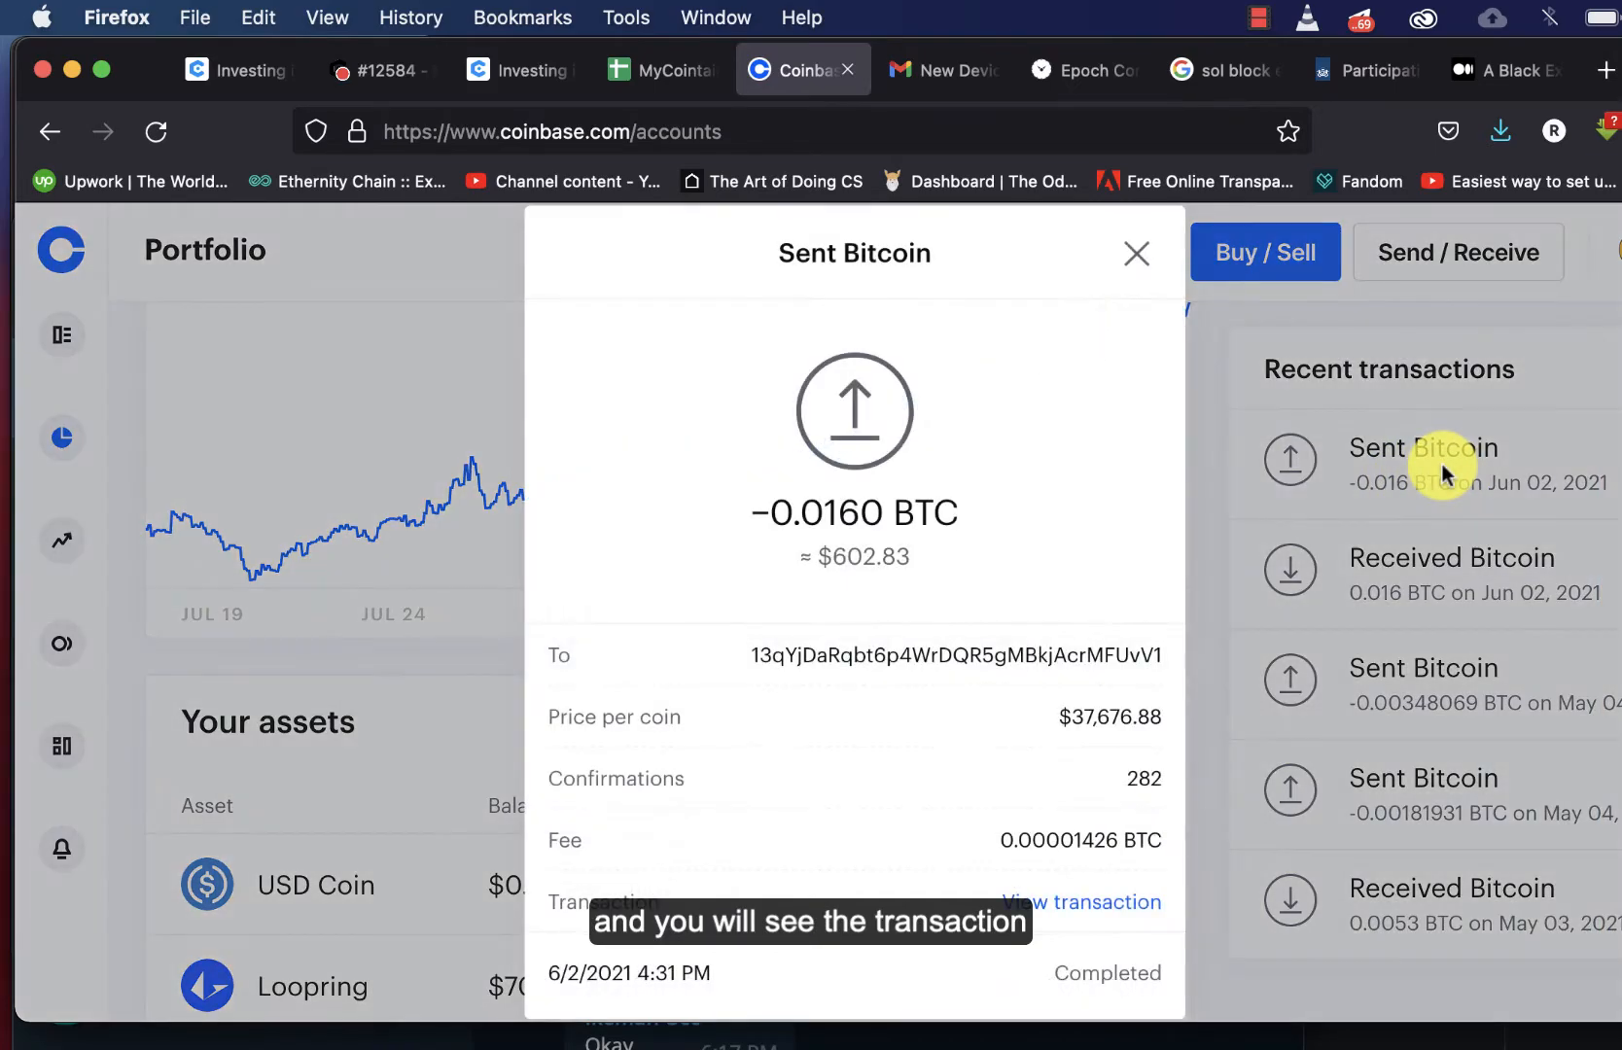